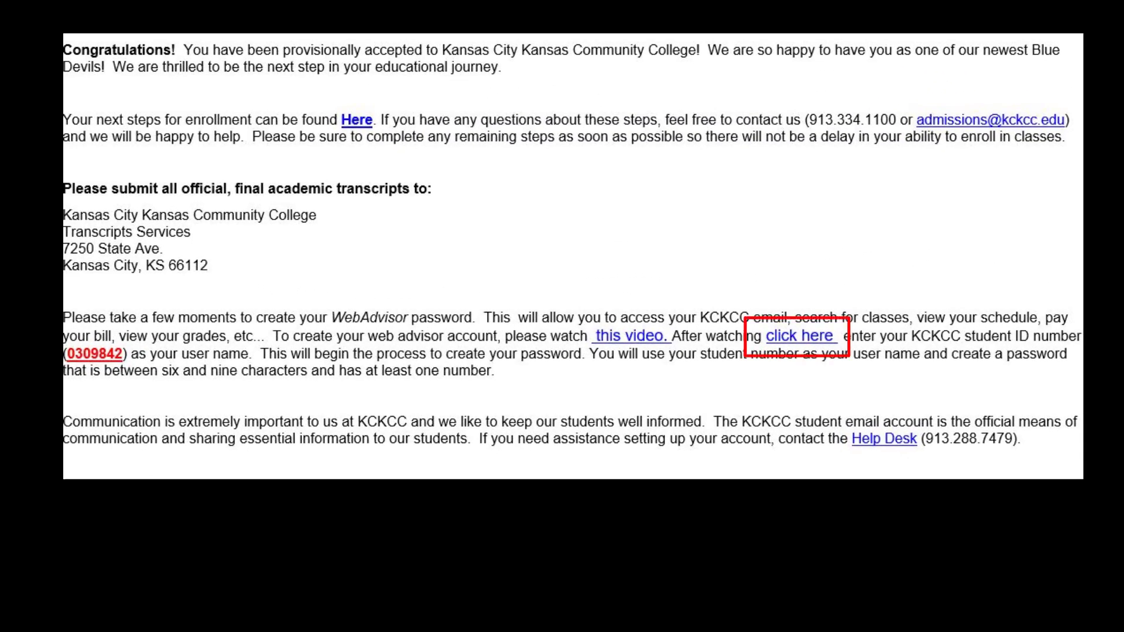
Follow the acceptance email's password link and begin entering the student ID as User Name
click(799, 338)
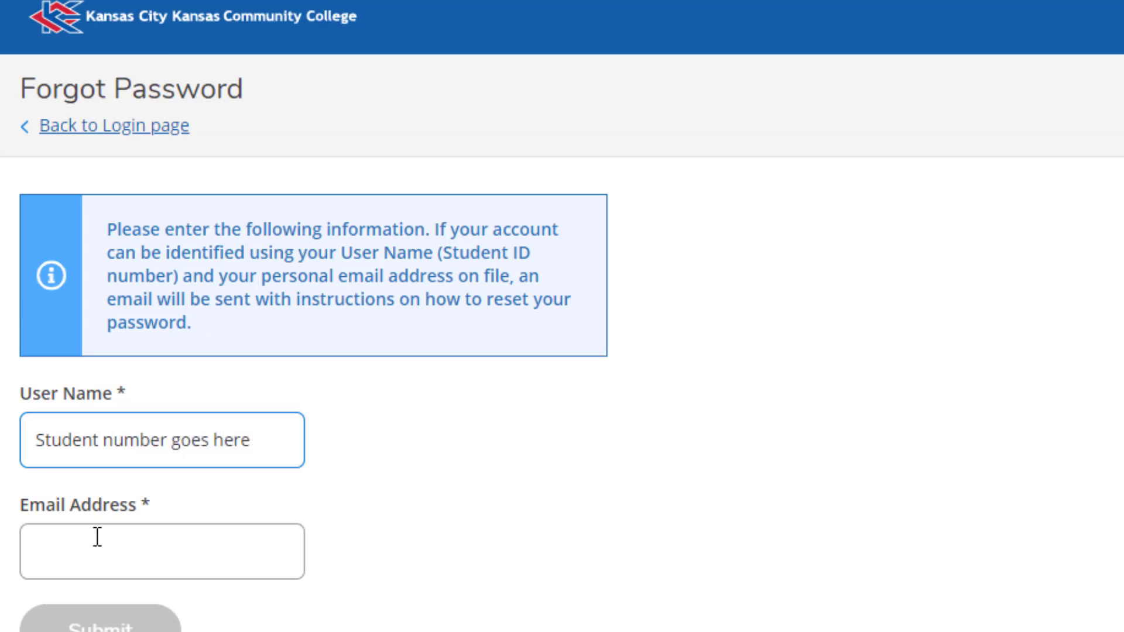
text(Private email)
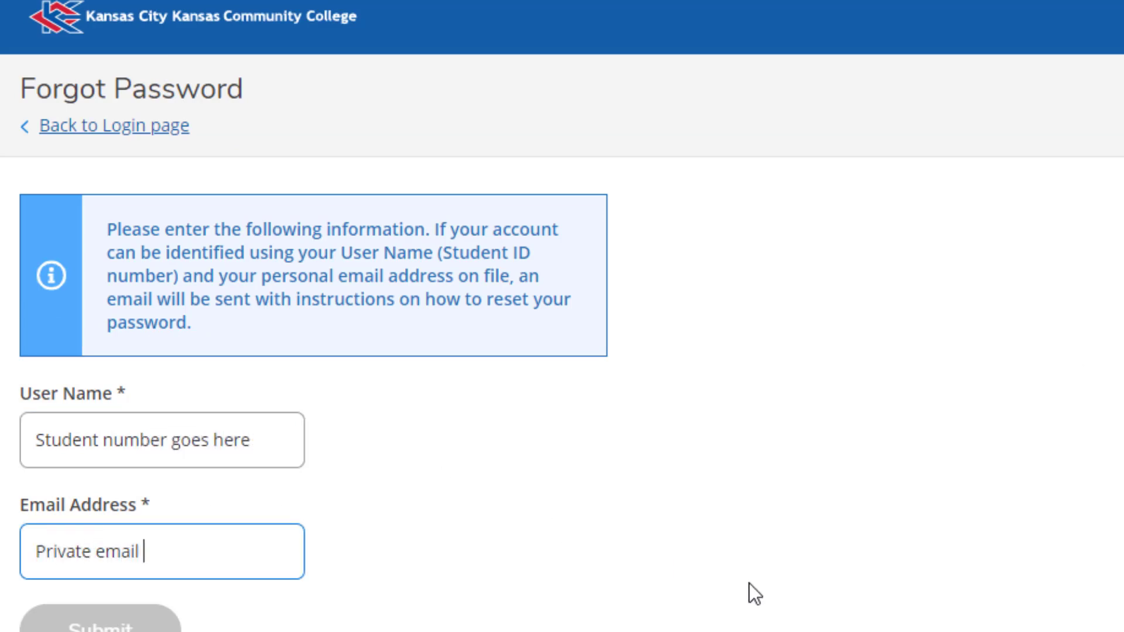
text(goes here)
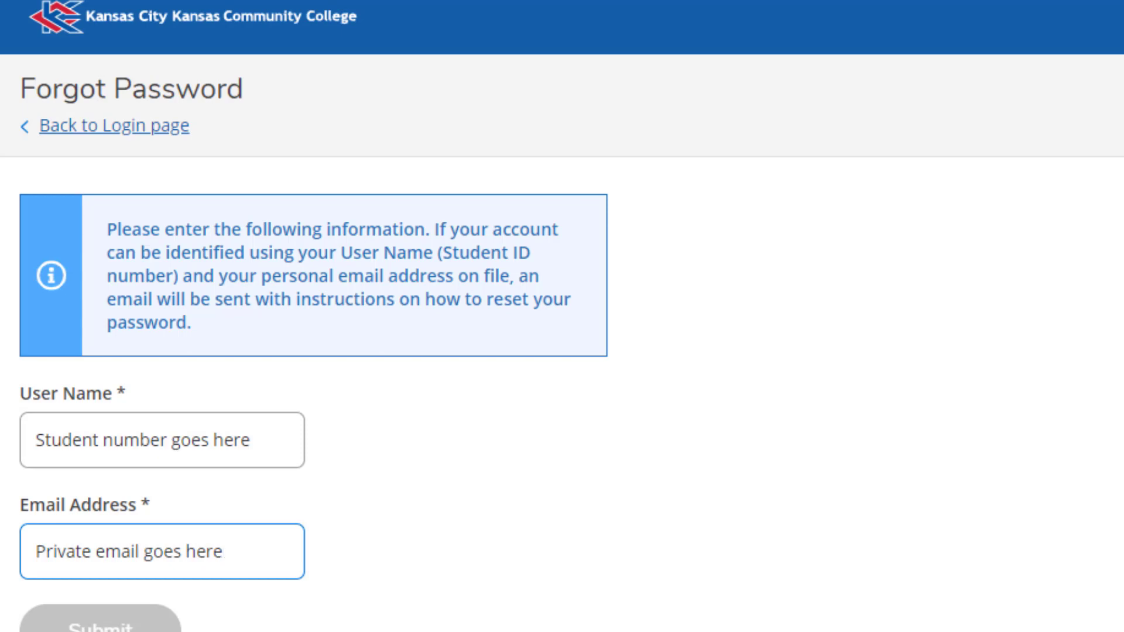
text(0)
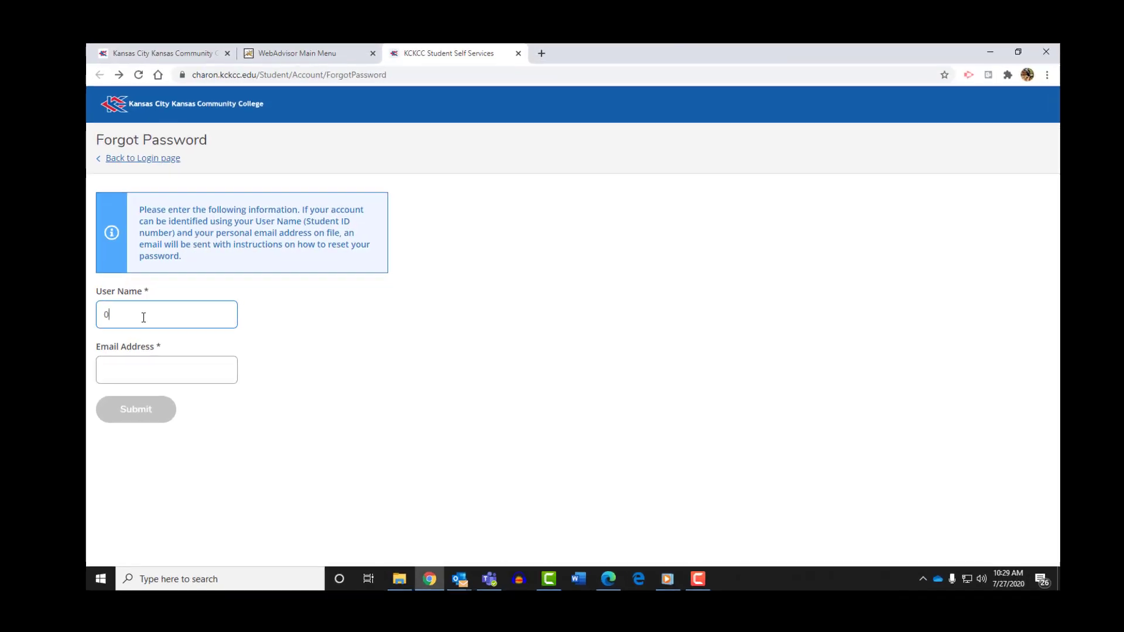
text(324921)
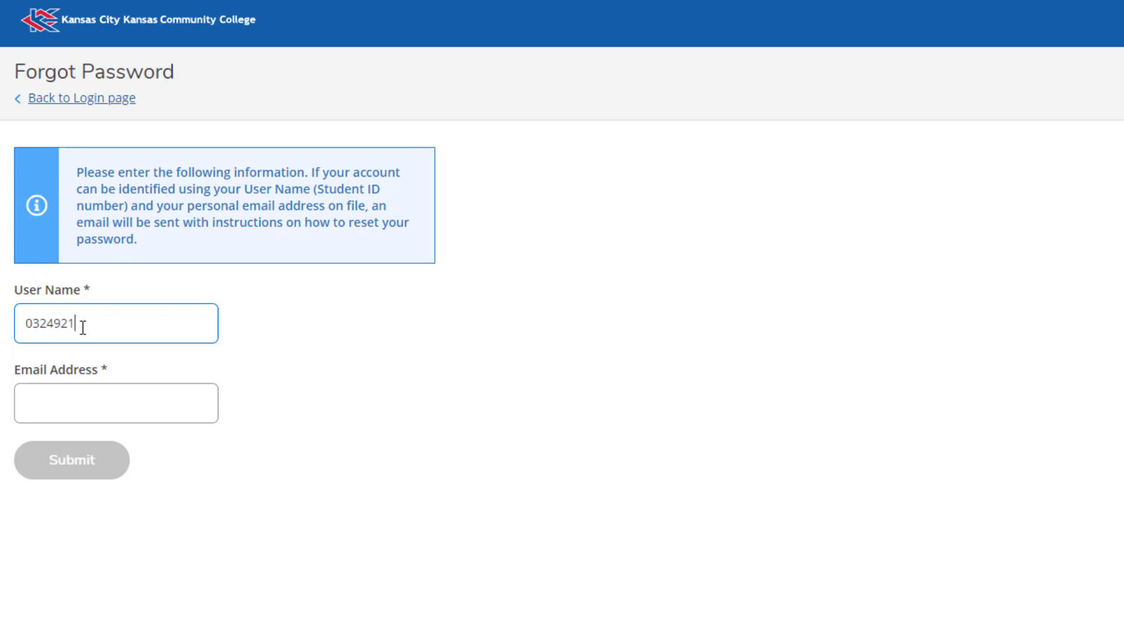
click(115, 402)
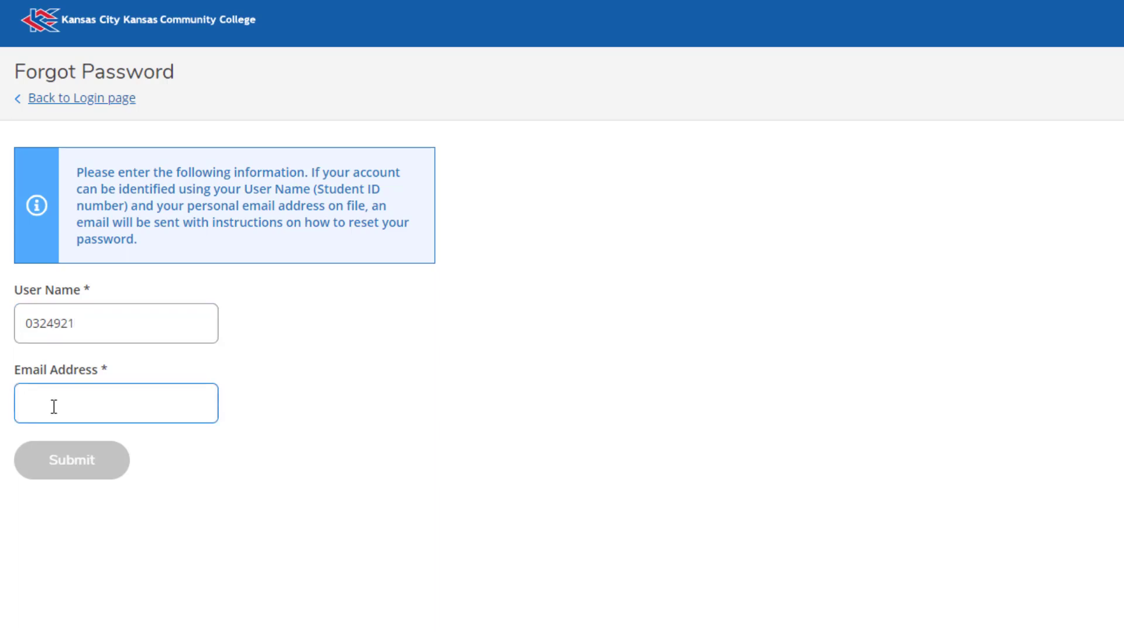
text(fayar)
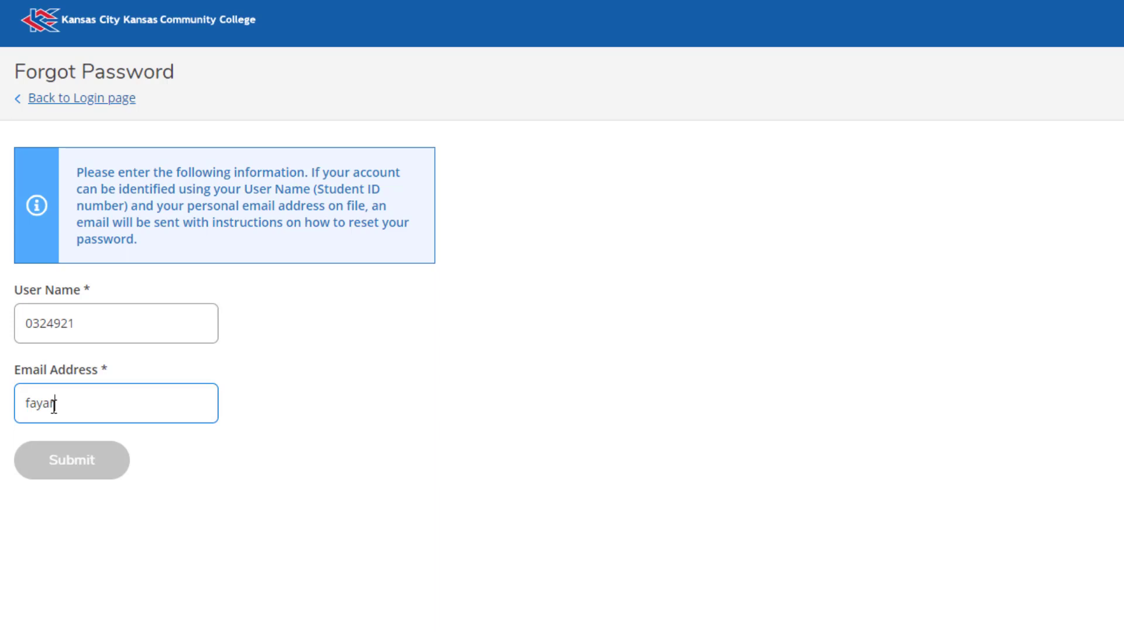
text(parkell)
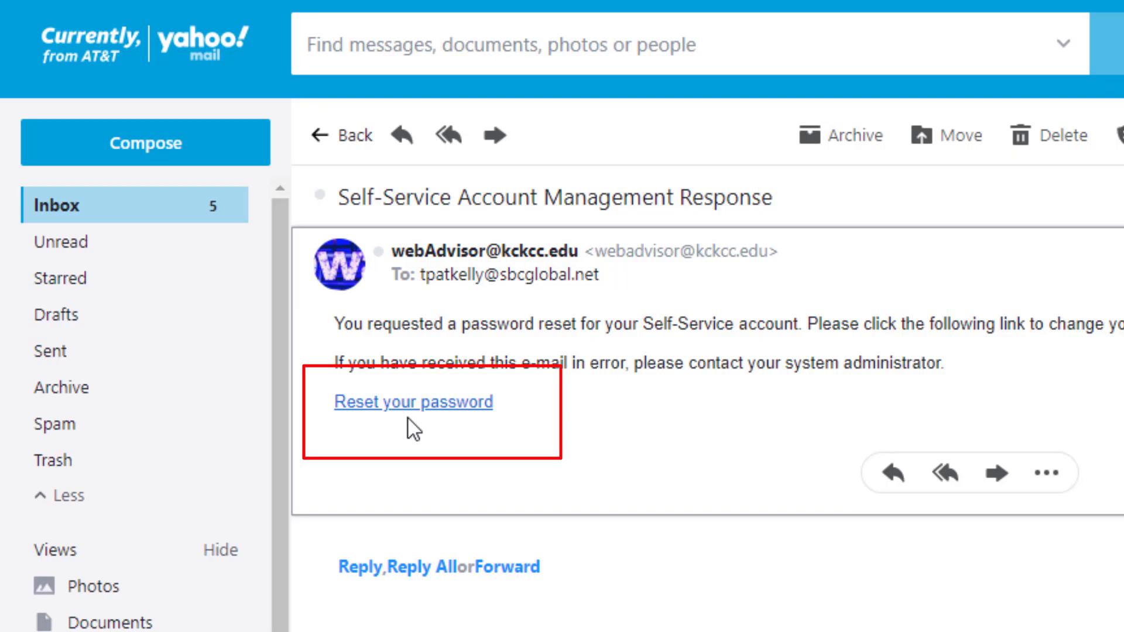
Follow the 'Reset your password' link in the Account Management Response email
click(413, 402)
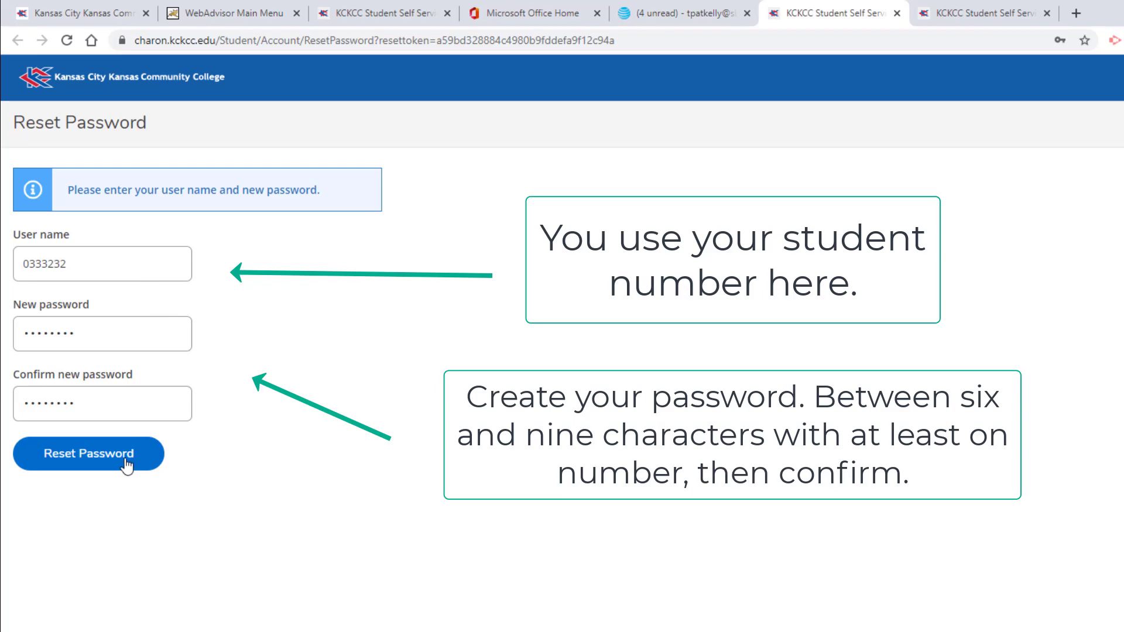
click(89, 453)
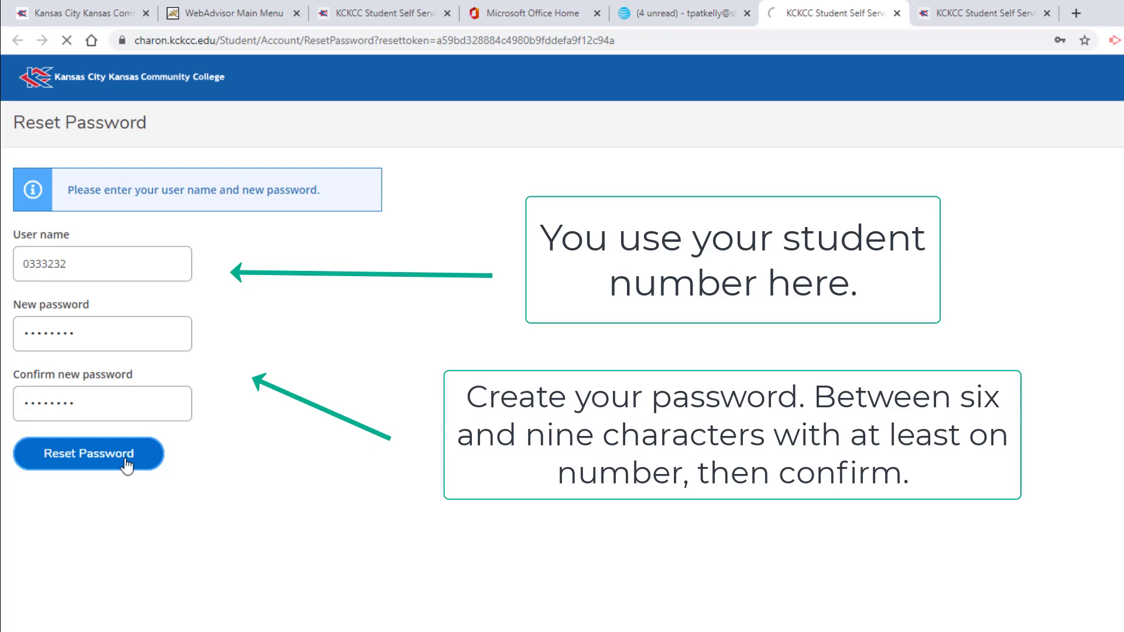
click(89, 453)
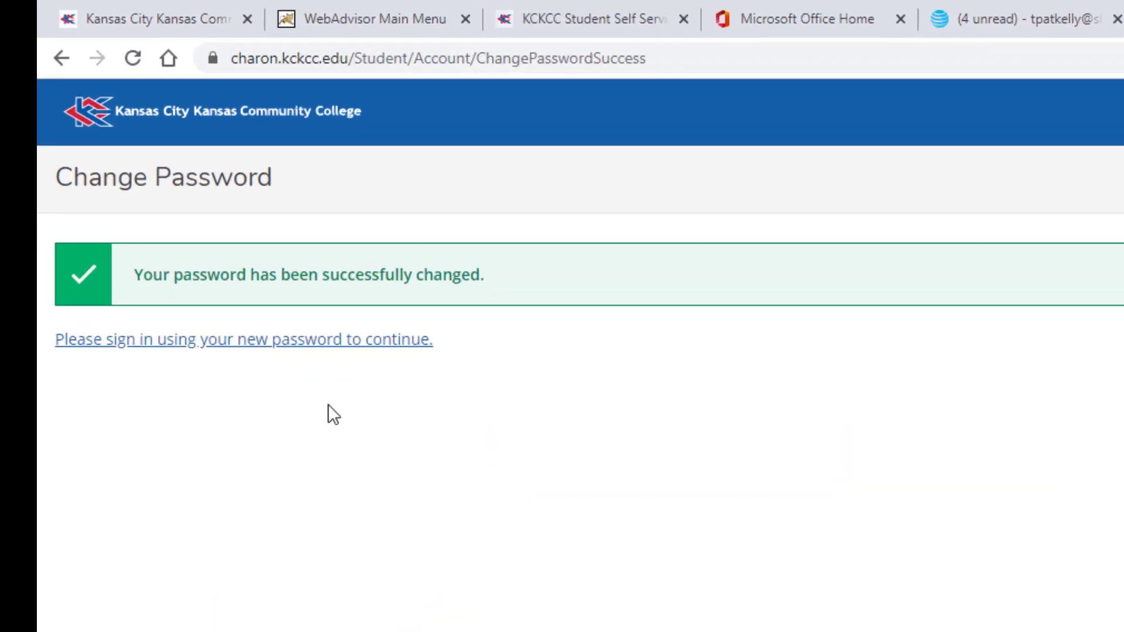
mouse_move(341, 357)
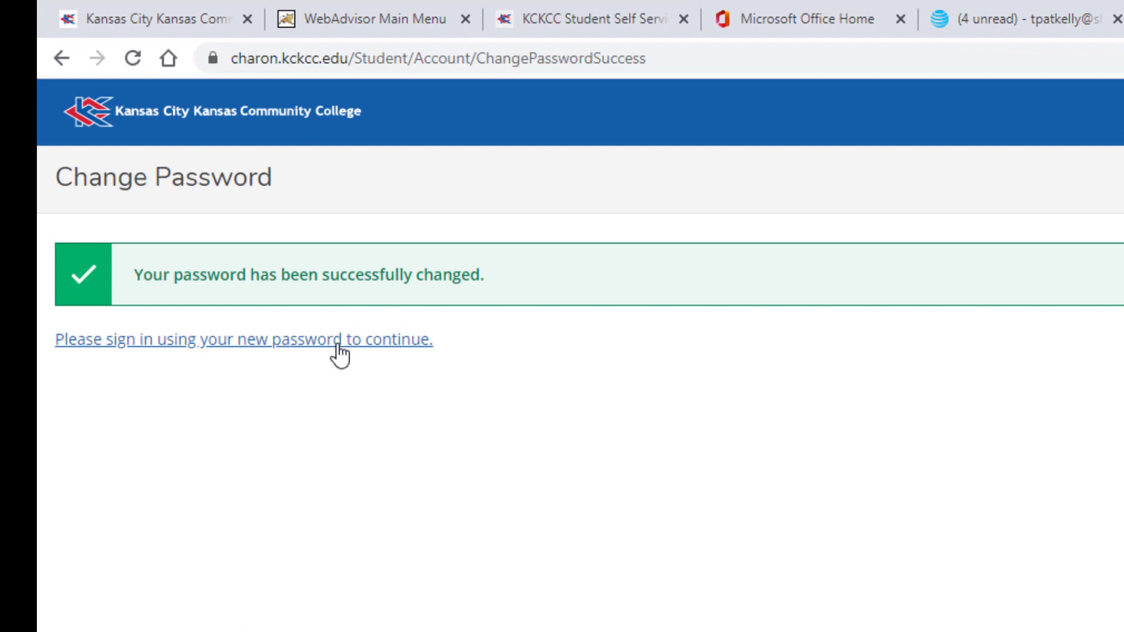
click(229, 339)
text(0)
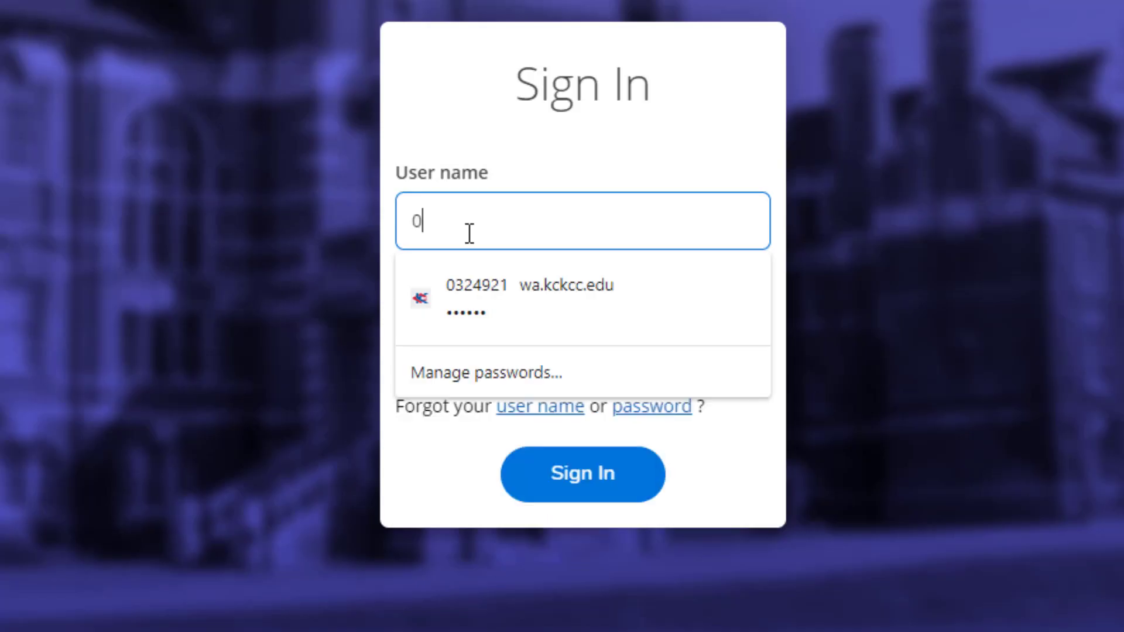
text(333232)
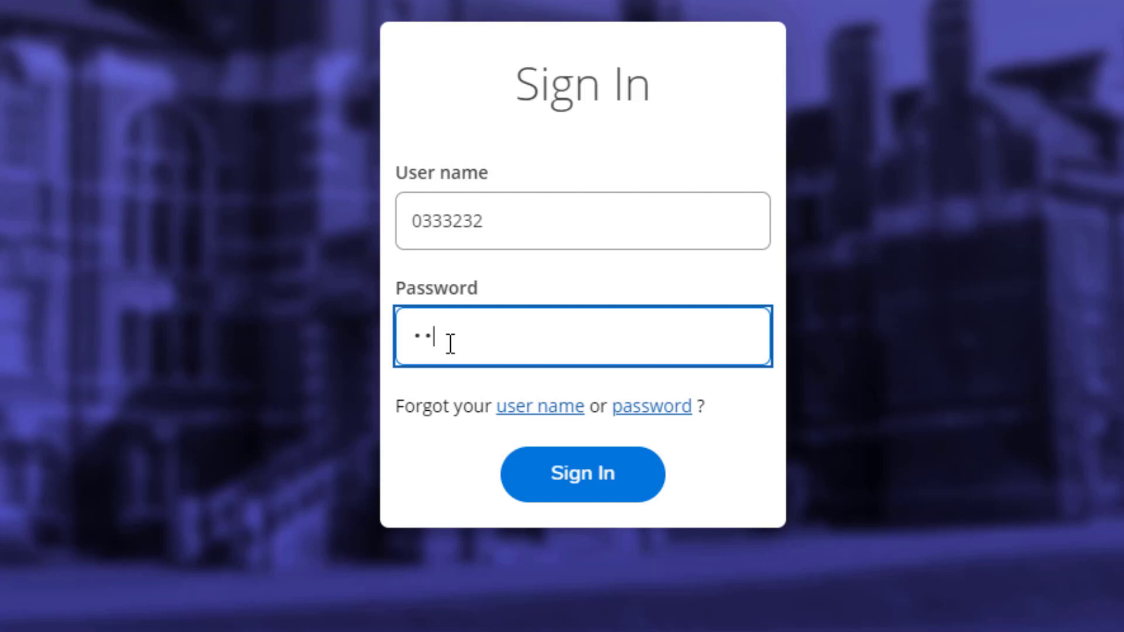
text(*)
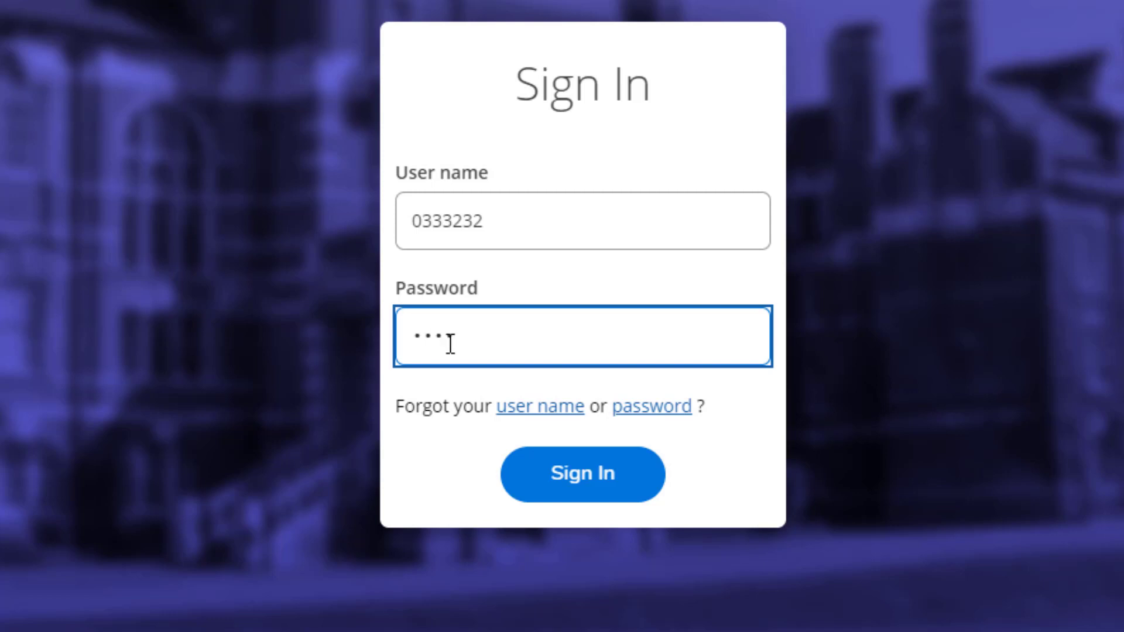
text(••••)
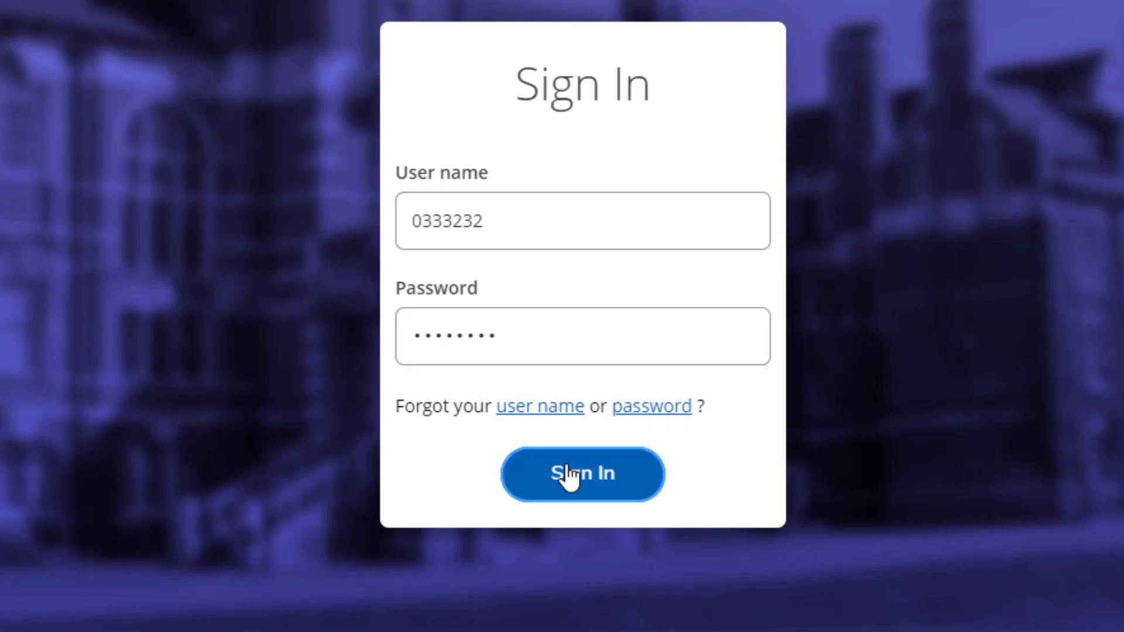
click(582, 474)
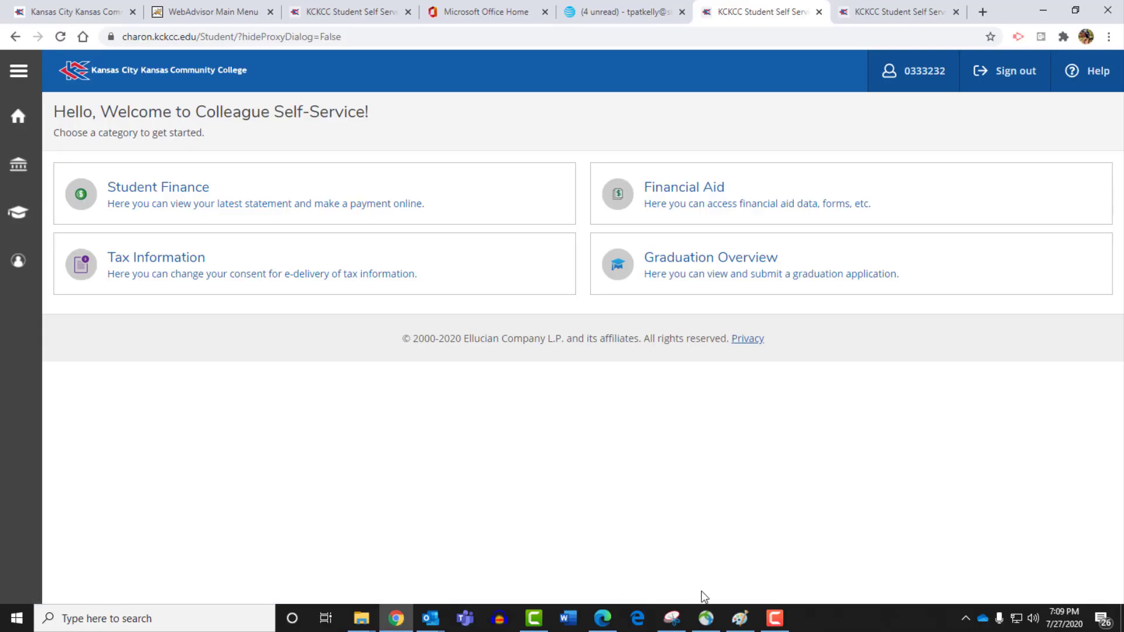